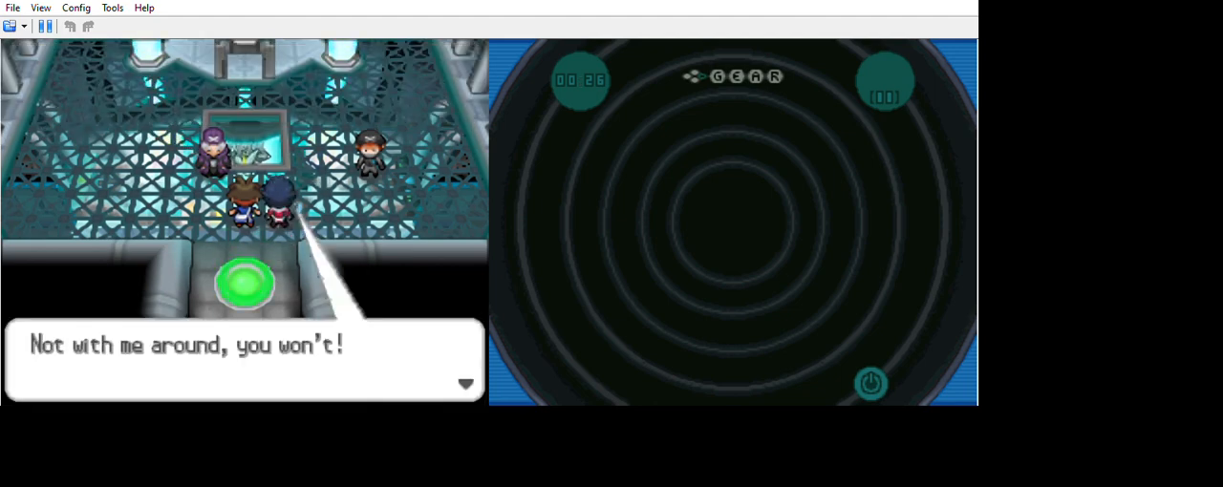
# - Advance the trainer's challenge dialogue until the tag battle begins
pyautogui.press('enter')
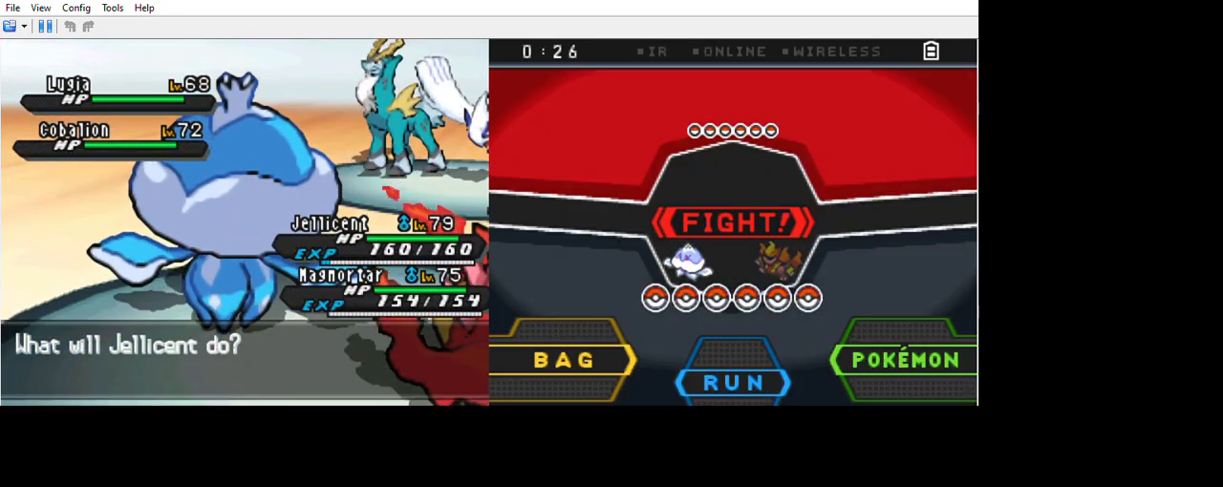
# - Switch Jellicent out for Ho-Oh from the party list
pyautogui.click(904, 360)
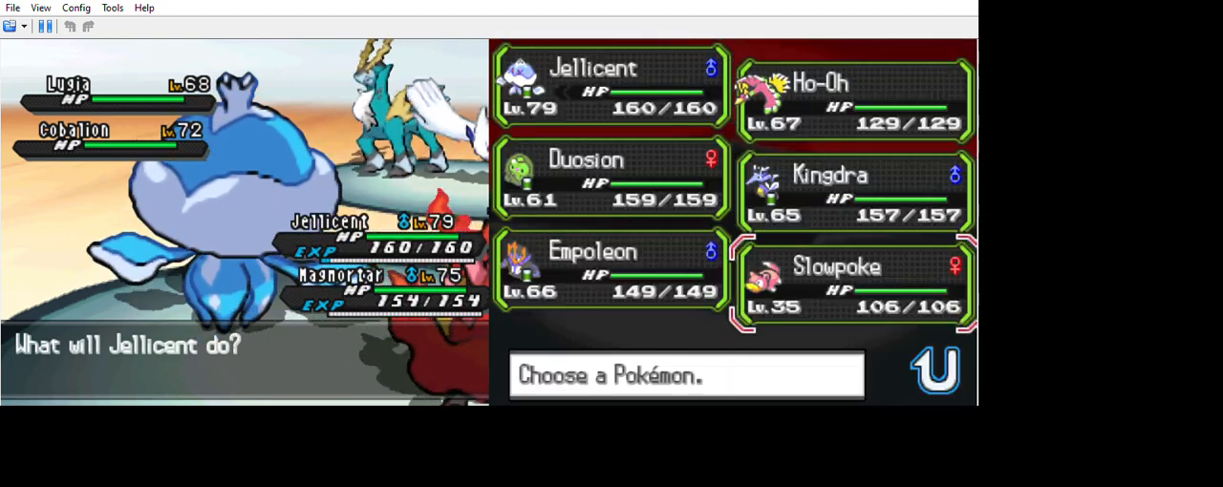
pyautogui.click(612, 86)
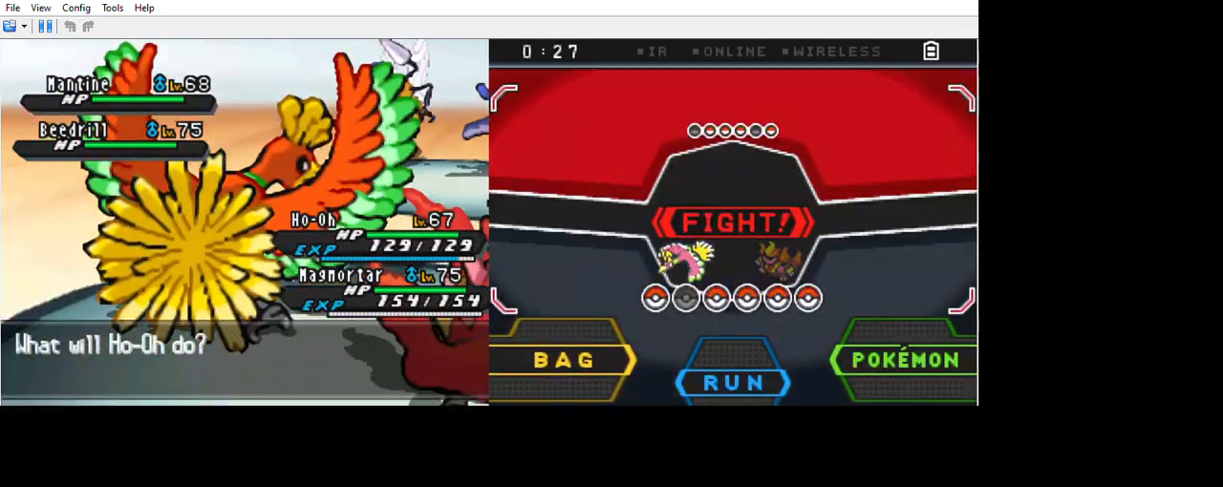
# - Have Ho-Oh attack each turn until level 68, then choose a move to target Crustle
pyautogui.click(732, 222)
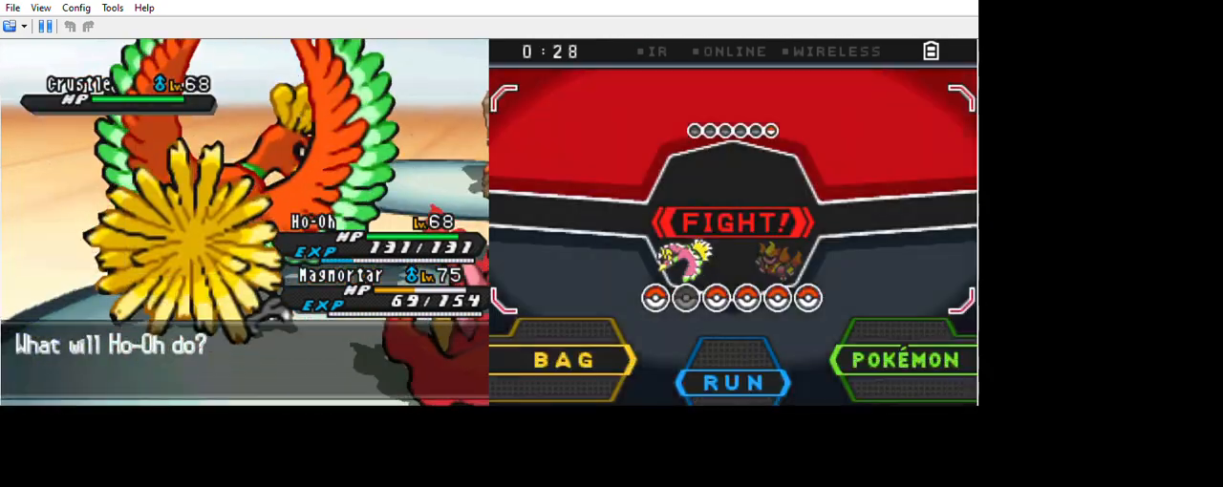
pyautogui.click(731, 222)
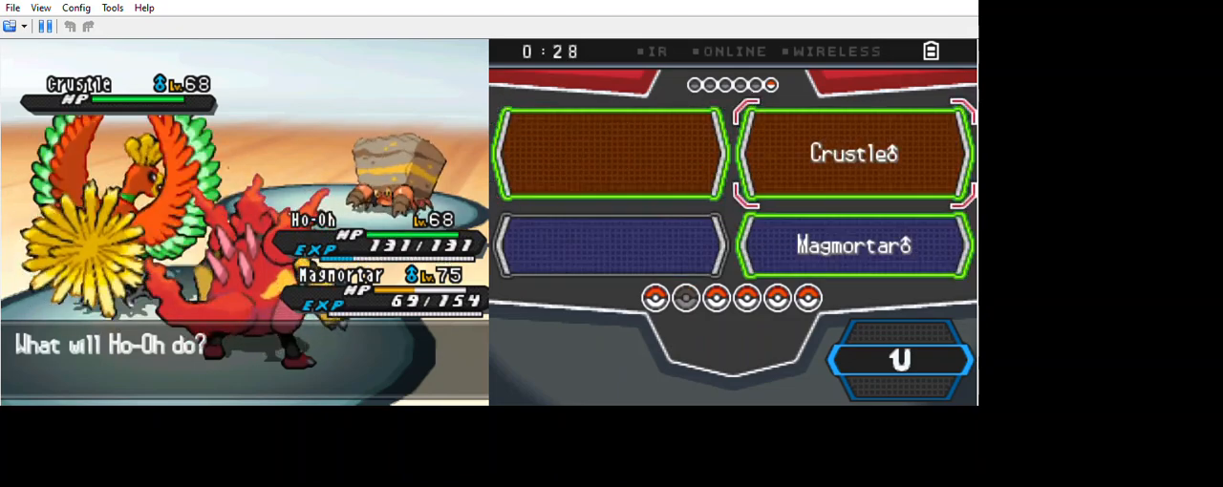